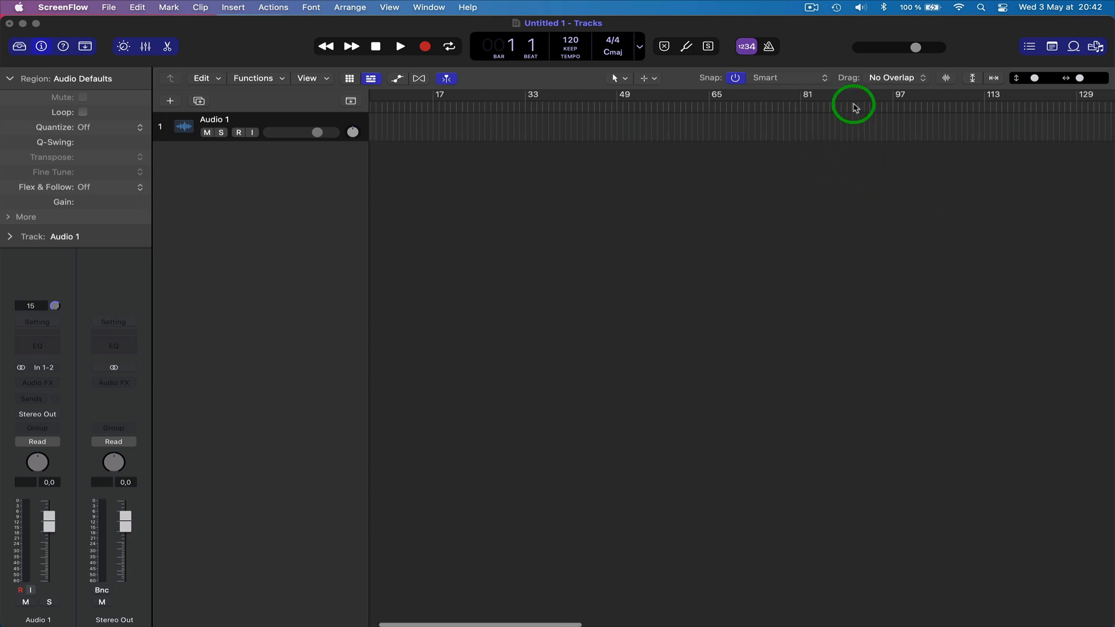
# - Switch the LCD display to the Custom layout with time, locators, 120 tempo and 4/4 meter
pyautogui.hscroll(3)
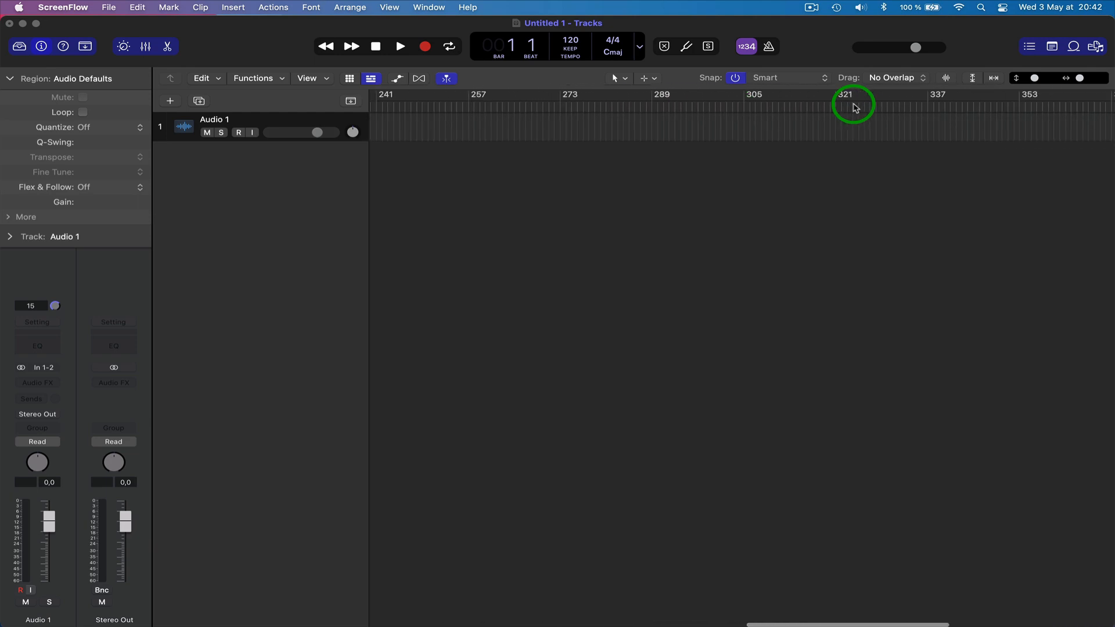
pyautogui.hscroll(3)
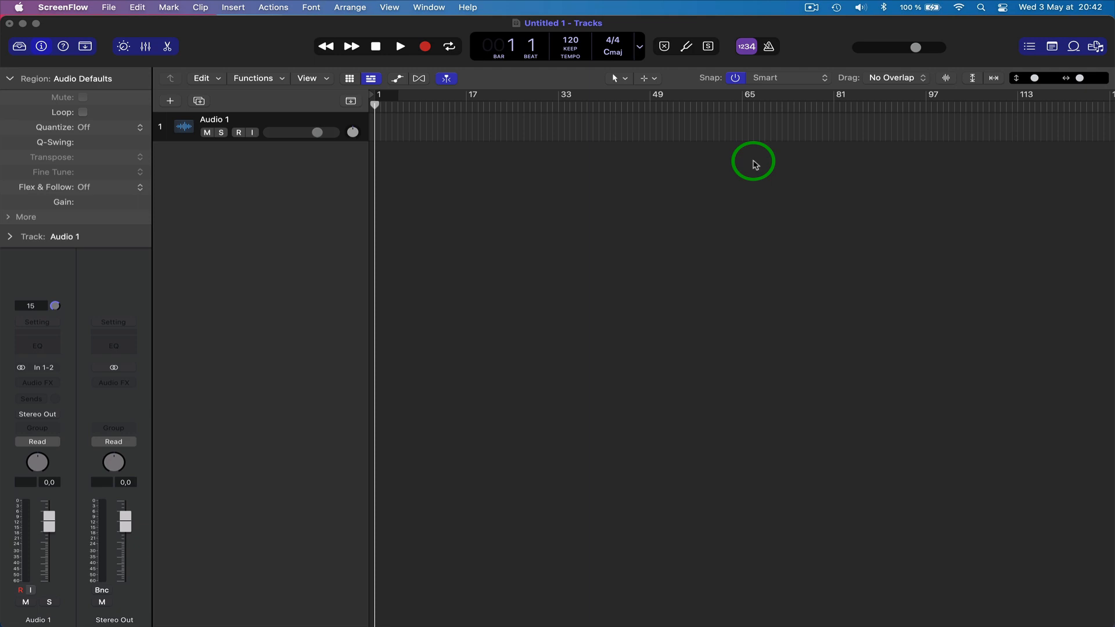
pyautogui.moveTo(640, 173)
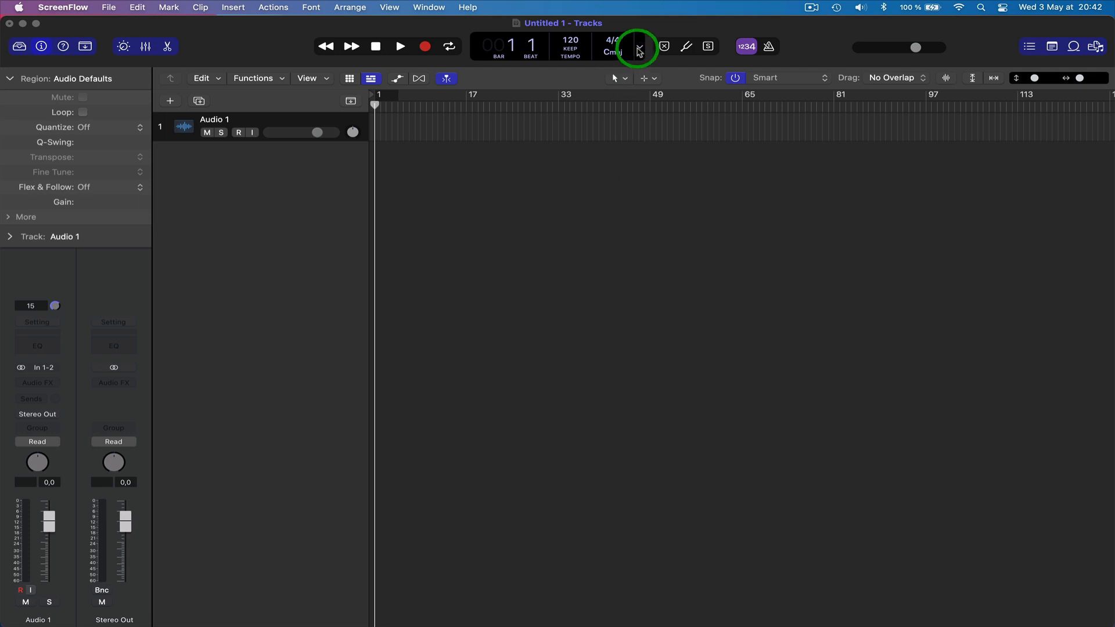
pyautogui.click(639, 49)
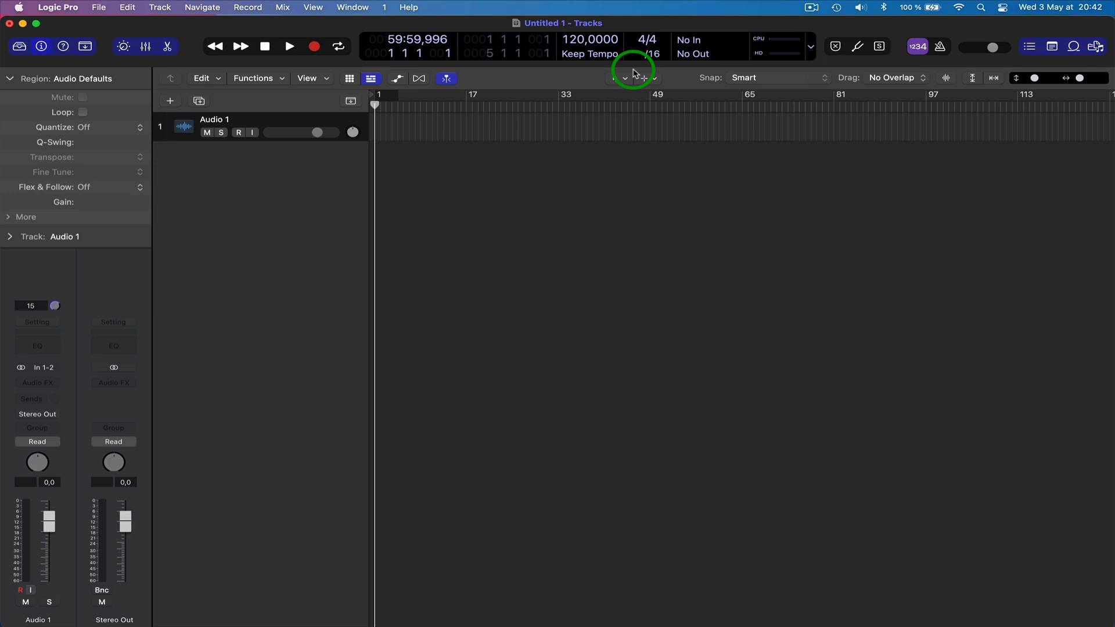
# - Enable Key Signature / Project End in Customize Control Bar, showing Cmaj and 473
pyautogui.click(631, 75)
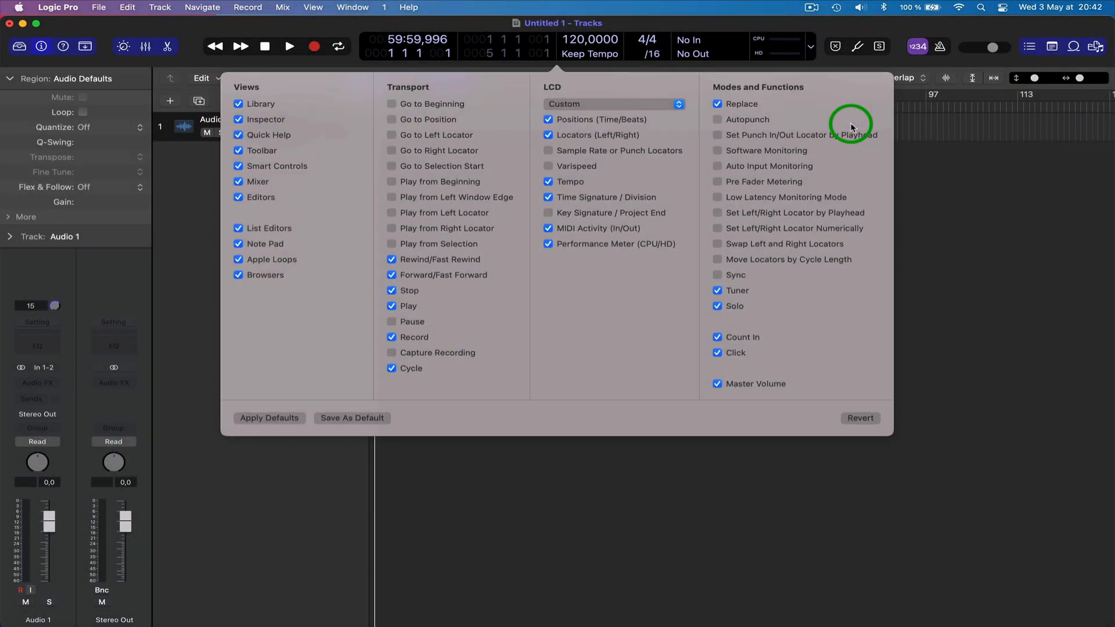
pyautogui.moveTo(426, 306)
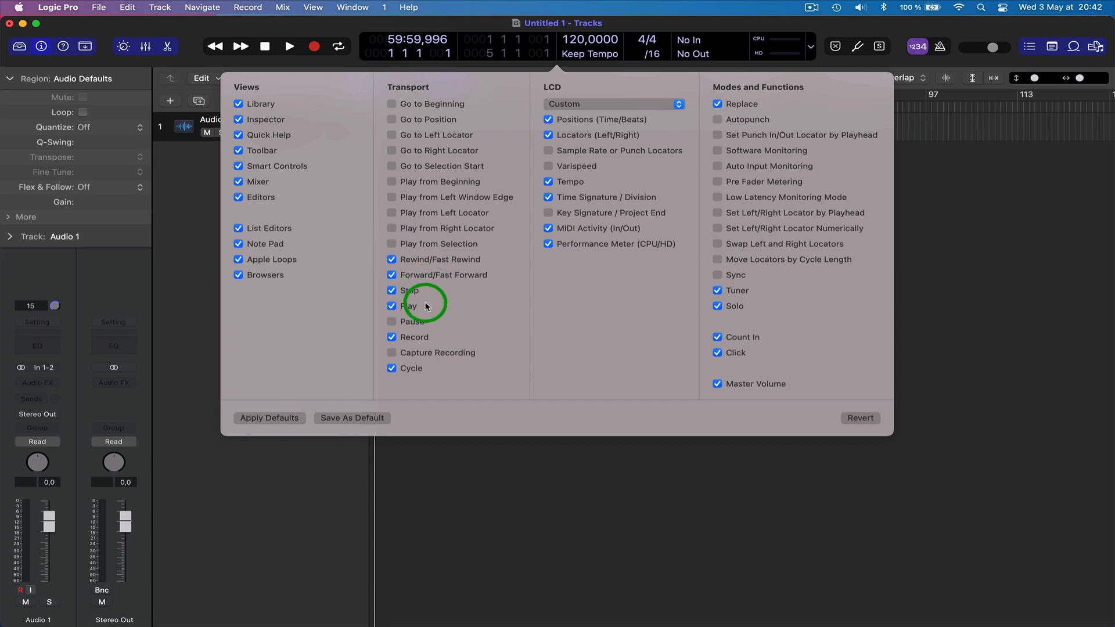
pyautogui.moveTo(540, 202)
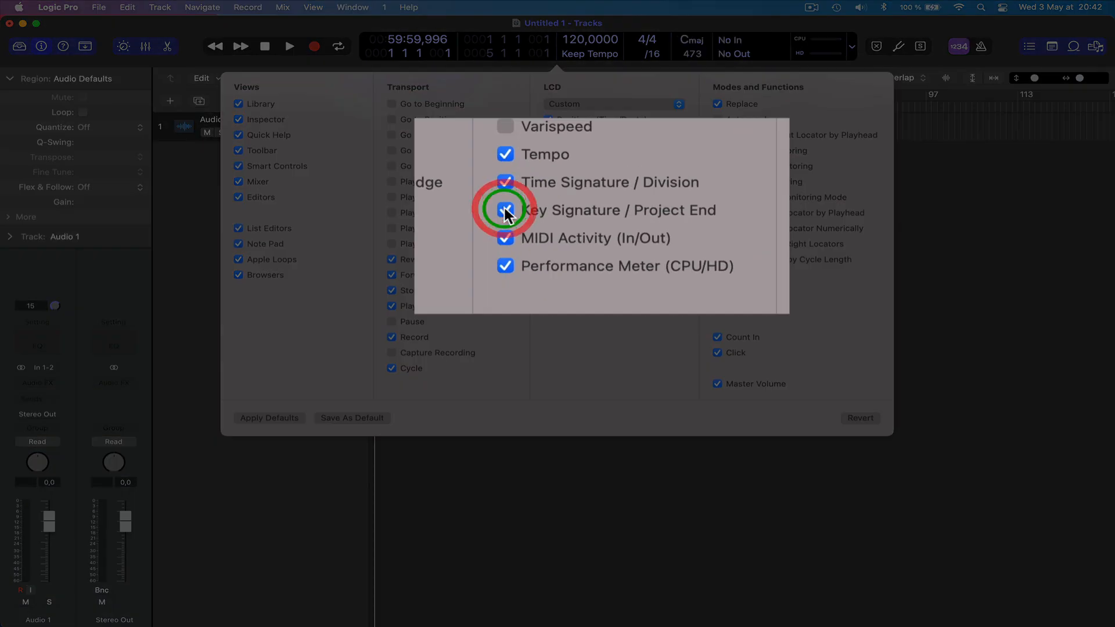
pyautogui.click(505, 210)
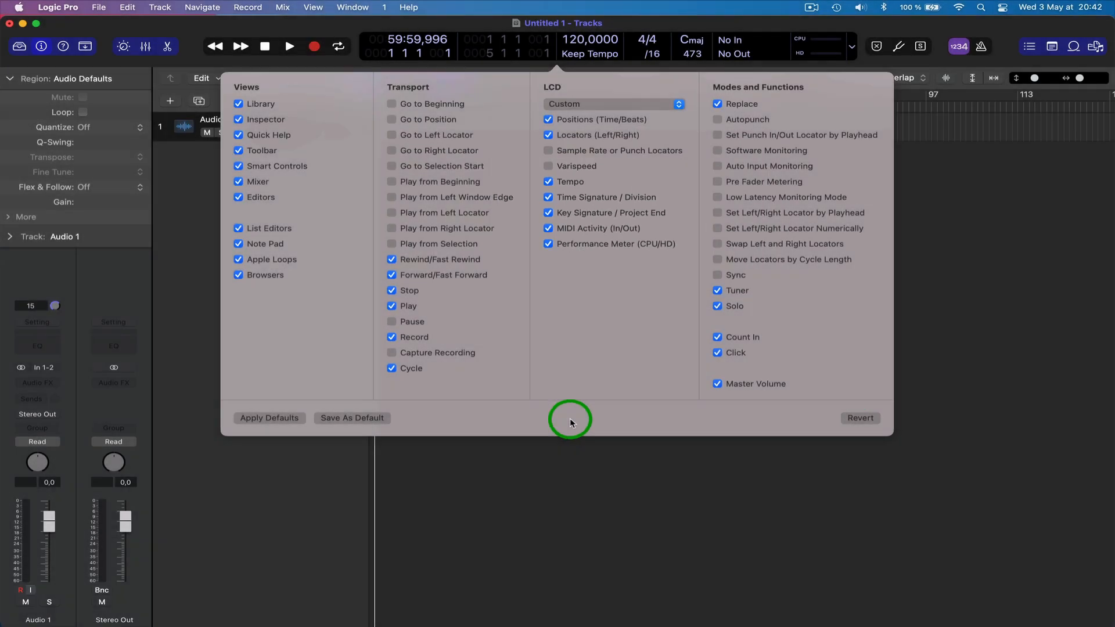